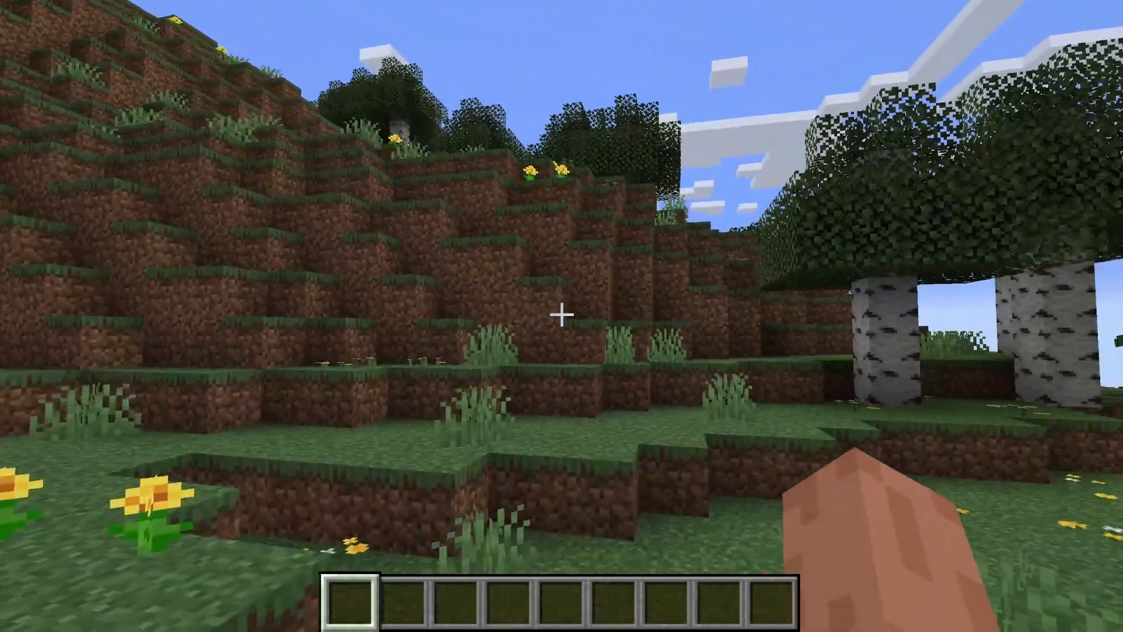
{"action": "mouse_move", "coordinate": [562, 315]}
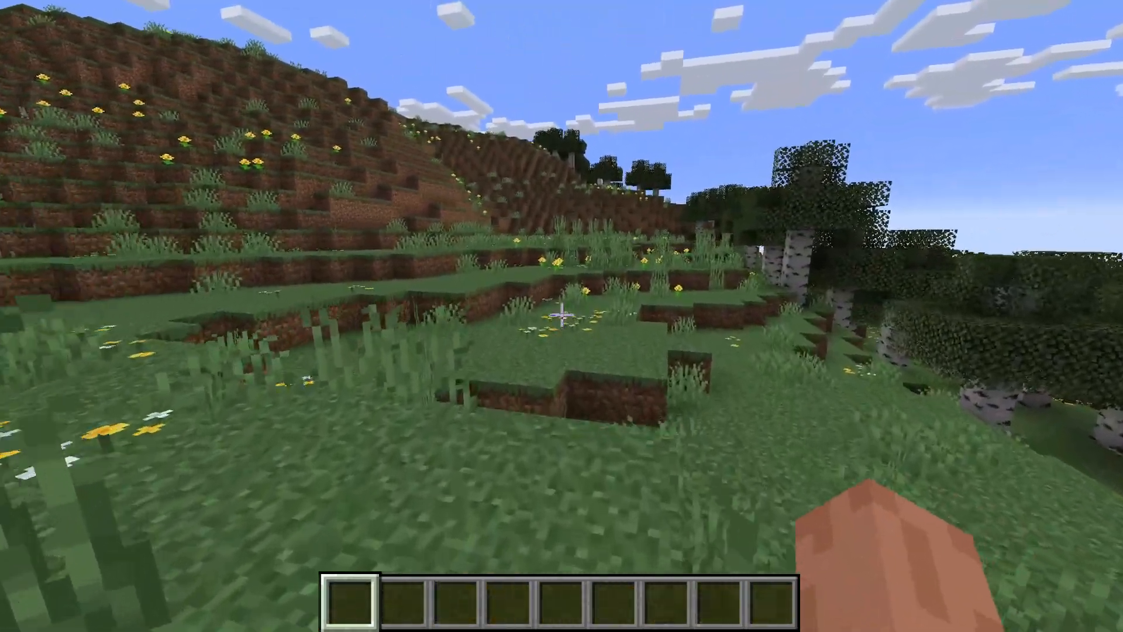
{"action": "mouse_move", "coordinate": [562, 315]}
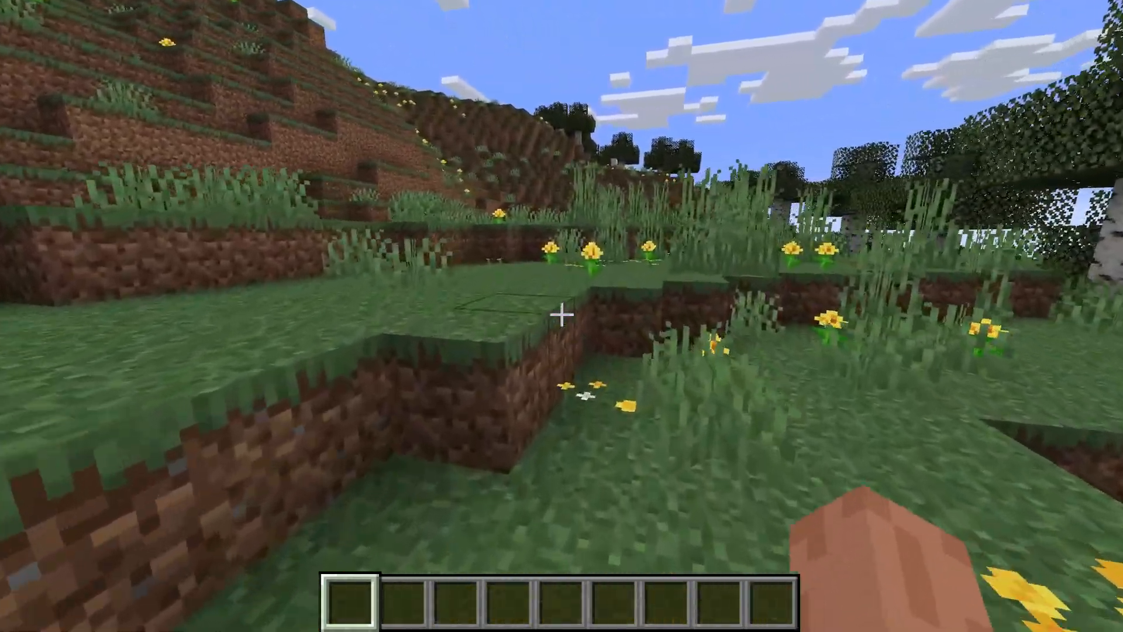
{"action": "mouse_move", "coordinate": [562, 316]}
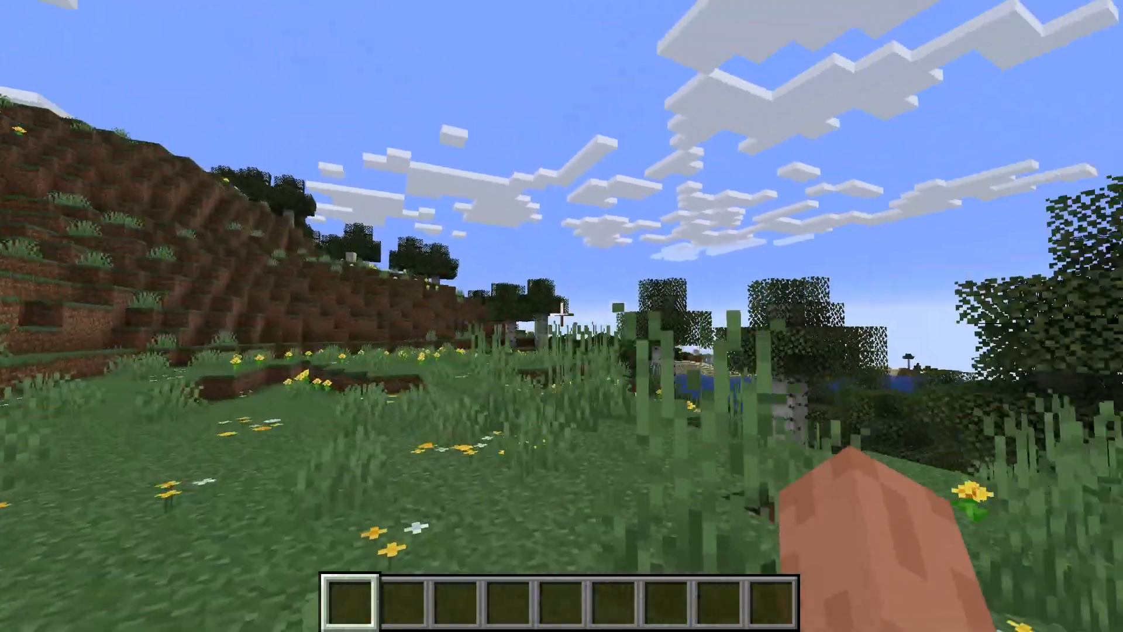
- Pause Minecraft with Esc and quit the game world
{"action": "key", "text": "Escape"}
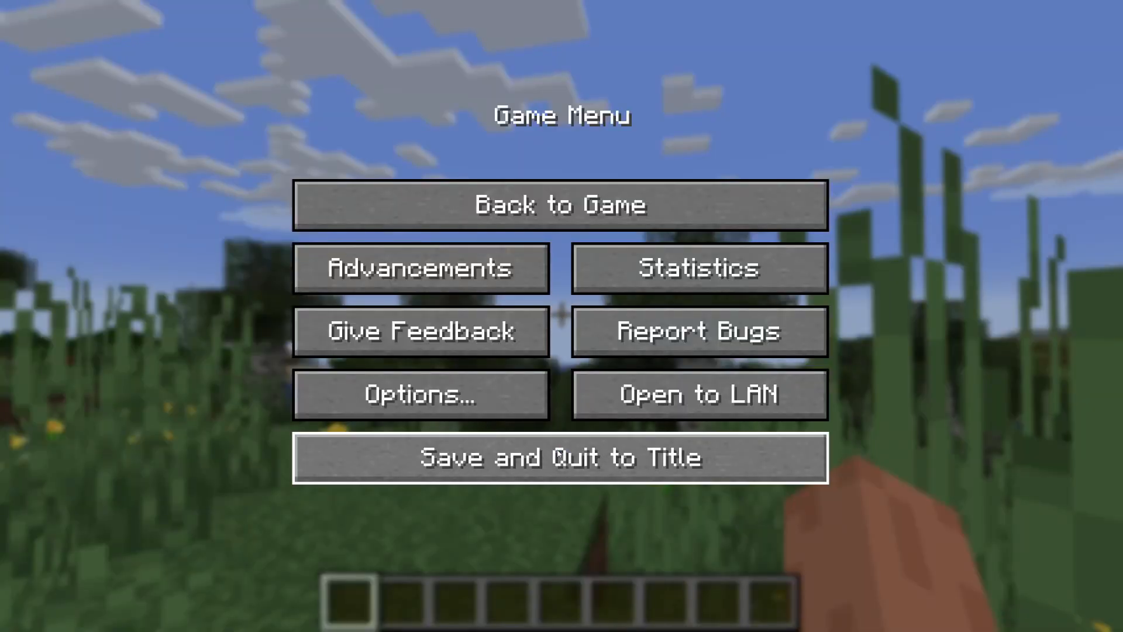
{"action": "left_click", "coordinate": [561, 456]}
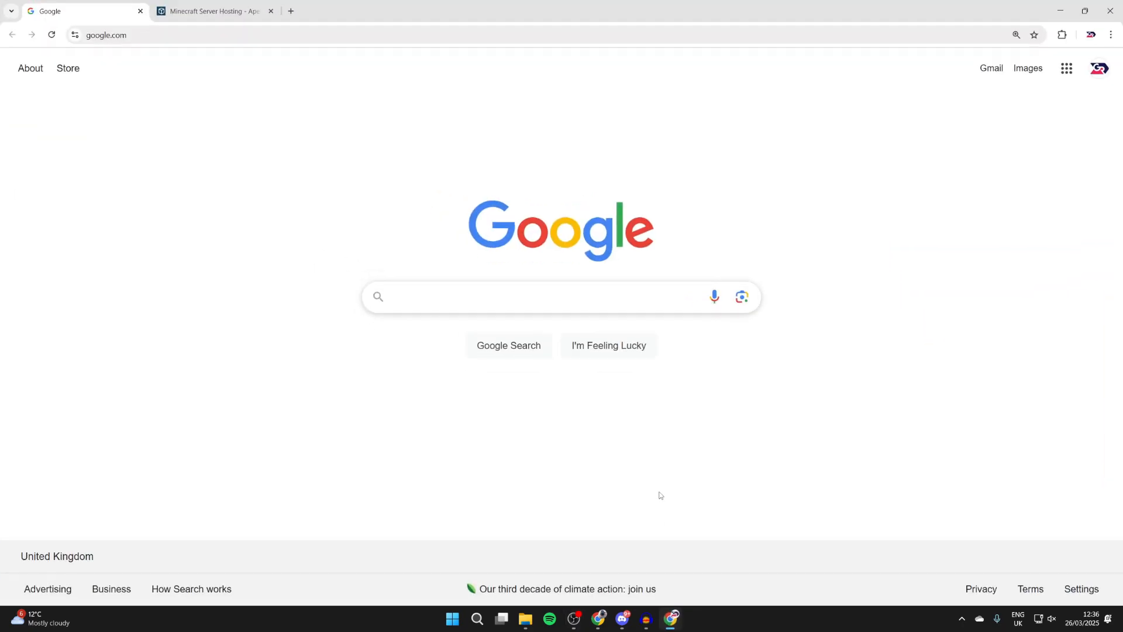
- Search for OptiFine, open optifine.net Downloads, show all versions and pick 1.21.4
{"action": "left_click", "coordinate": [422, 302]}
{"action": "type", "text": "optifine"}
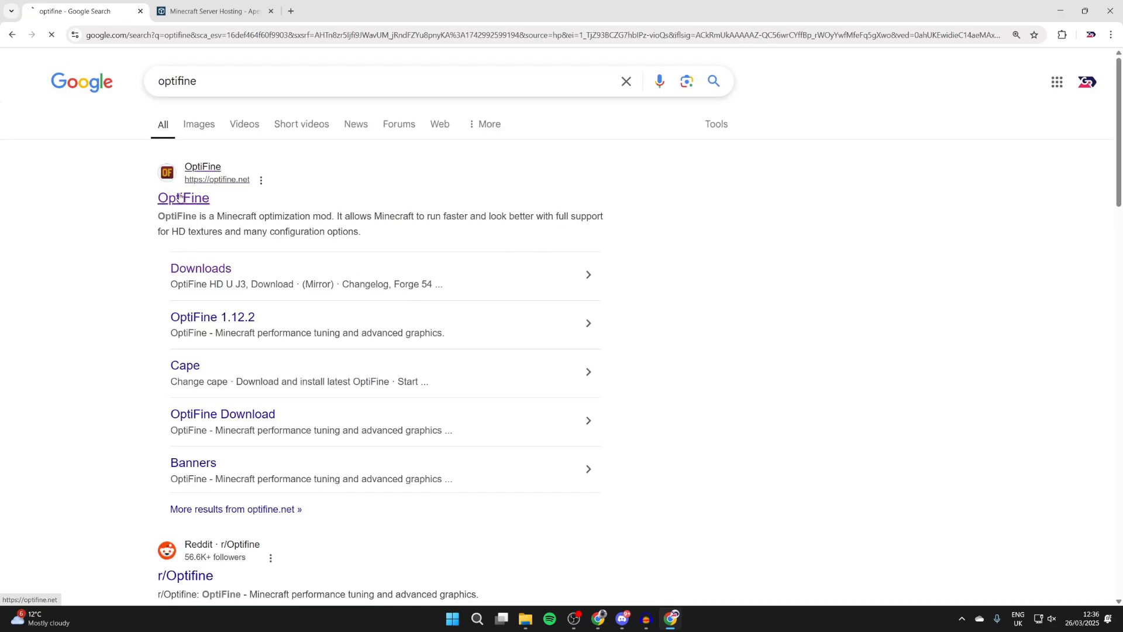
{"action": "left_click", "coordinate": [183, 197]}
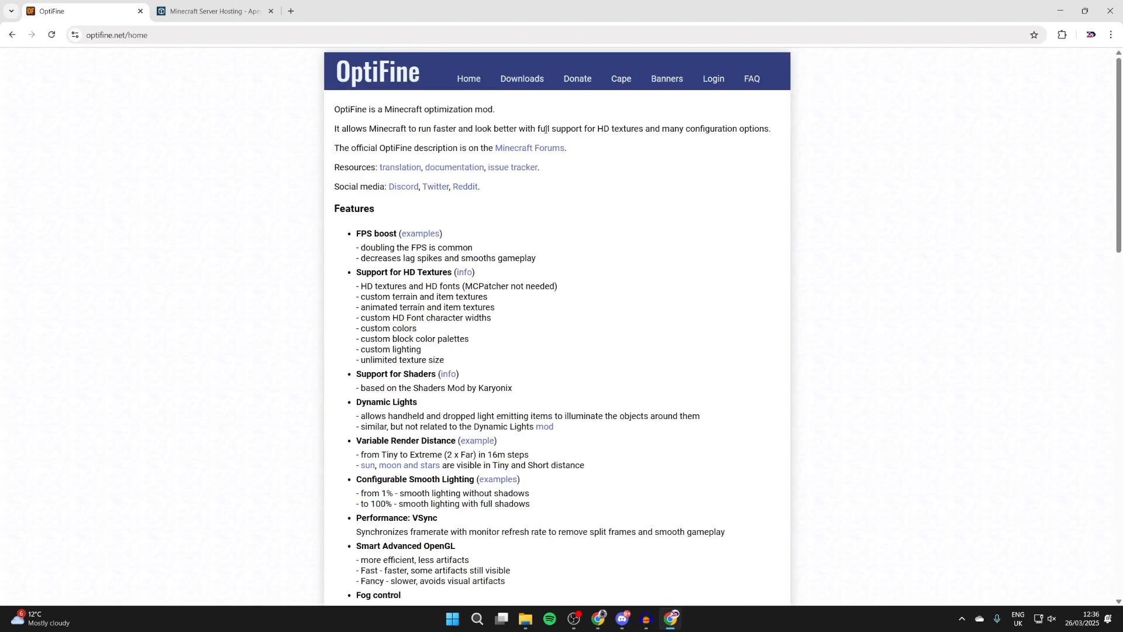
{"action": "left_click", "coordinate": [521, 79]}
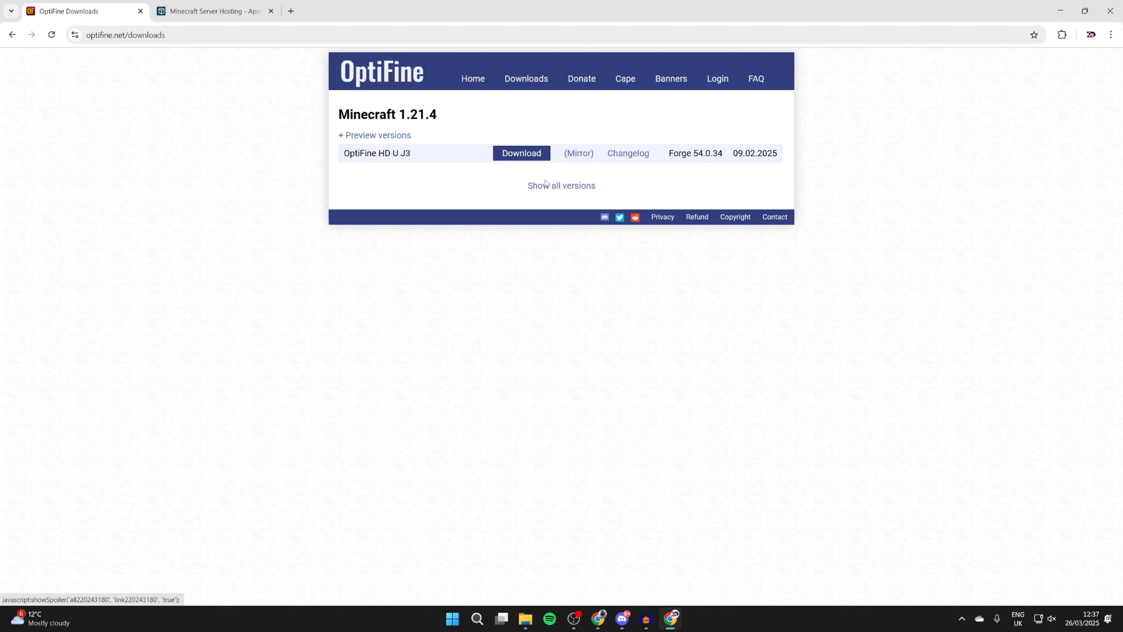
{"action": "left_click", "coordinate": [561, 184]}
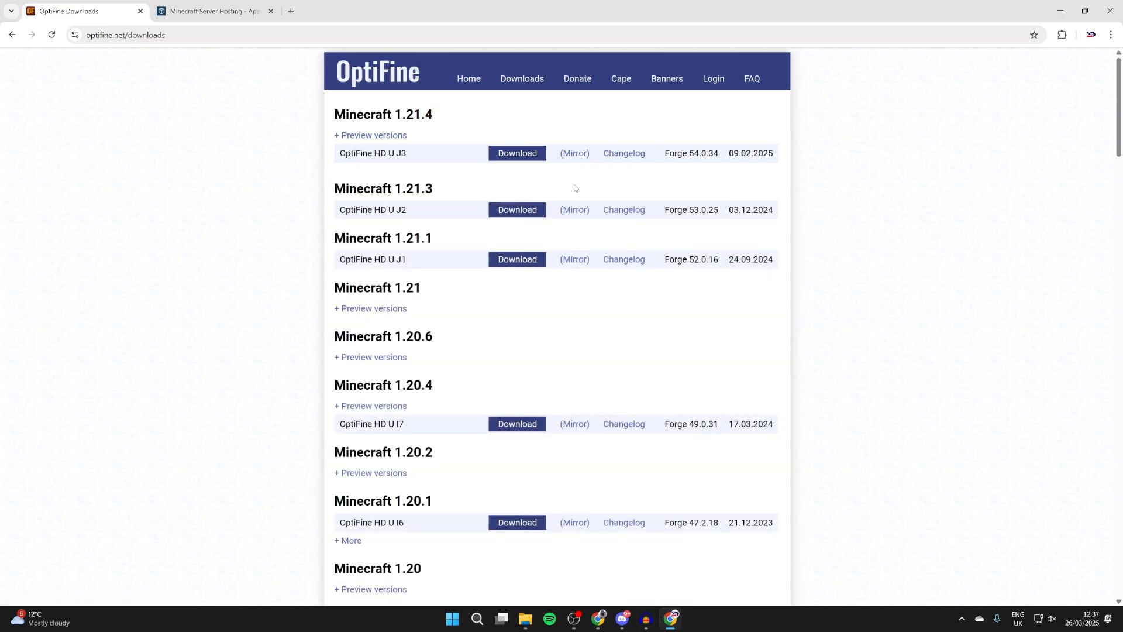
{"action": "left_click", "coordinate": [516, 153]}
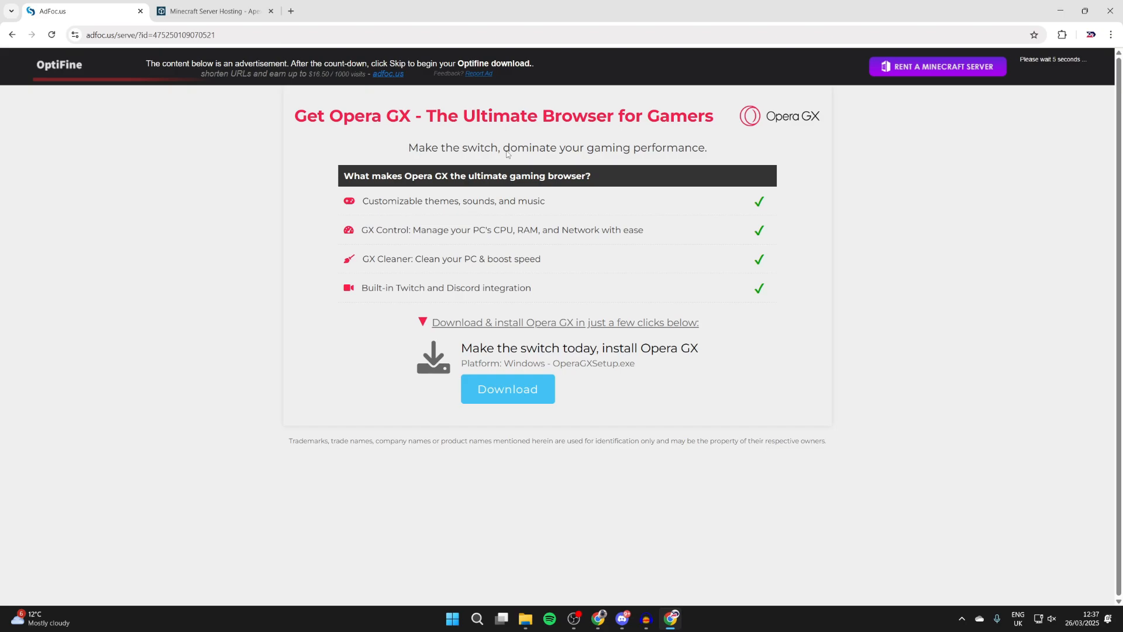
{"action": "mouse_move", "coordinate": [616, 177]}
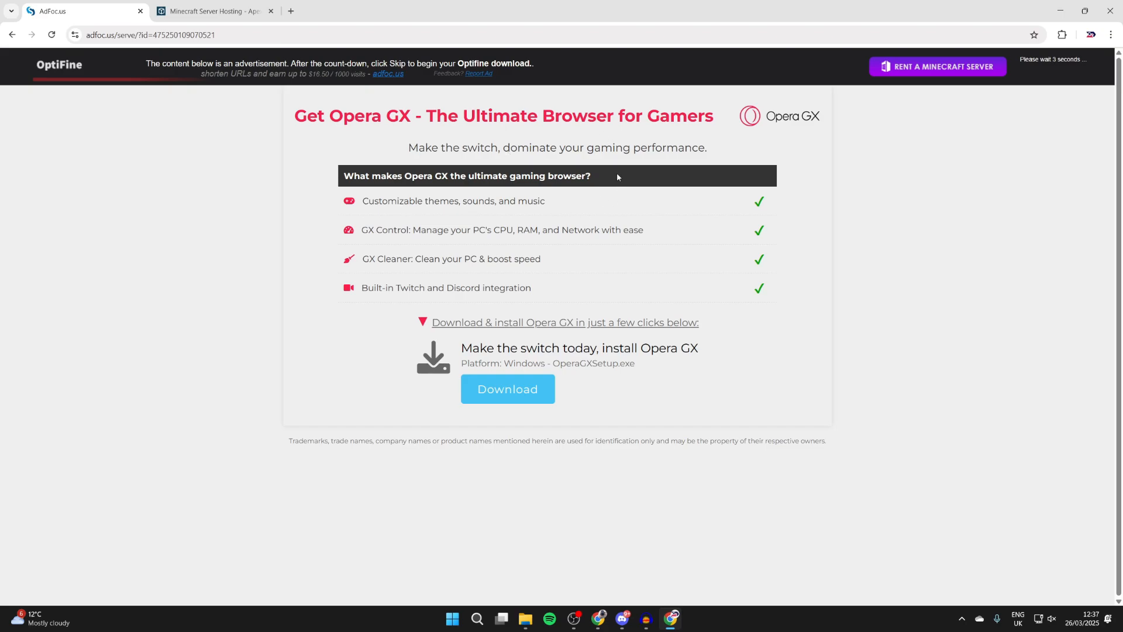
{"action": "mouse_move", "coordinate": [795, 274]}
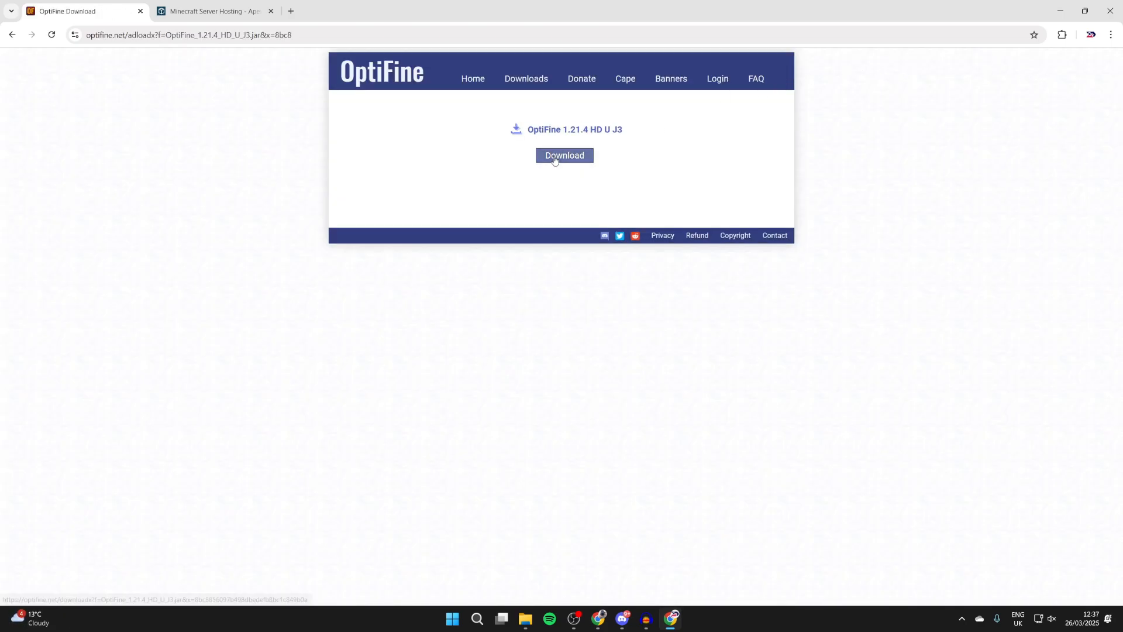
- Download OptiFine_1.21.4_HD_U_J3.jar and switch to the Apex Hosting tab
{"action": "left_click", "coordinate": [563, 156]}
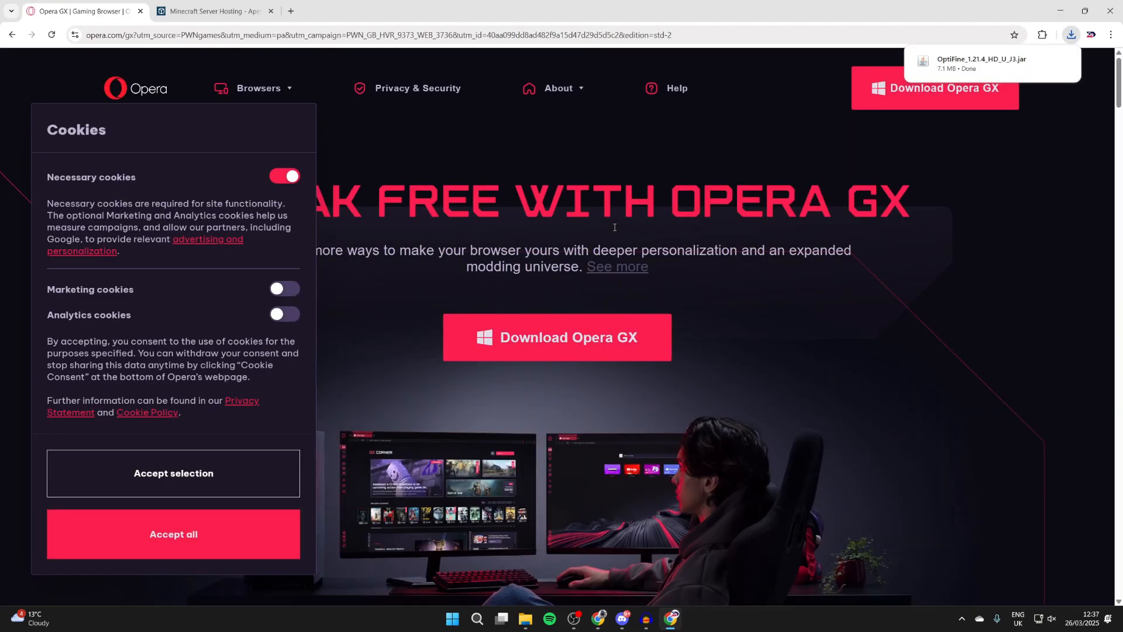
{"action": "left_click", "coordinate": [214, 11]}
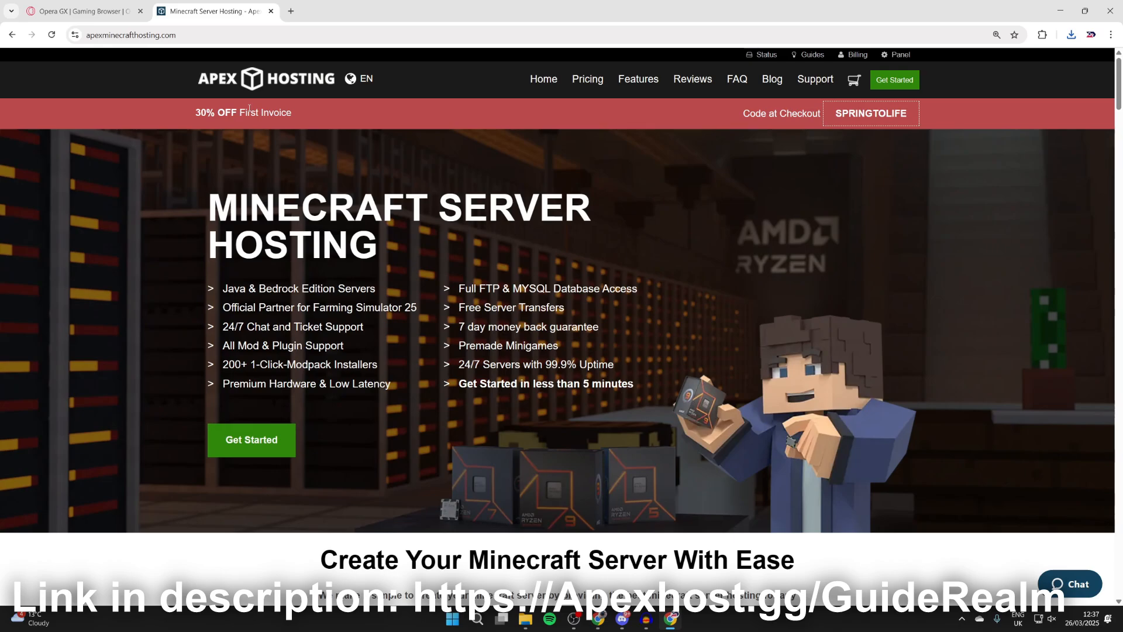
{"action": "scroll", "scroll_direction": "down", "scroll_amount": 3}
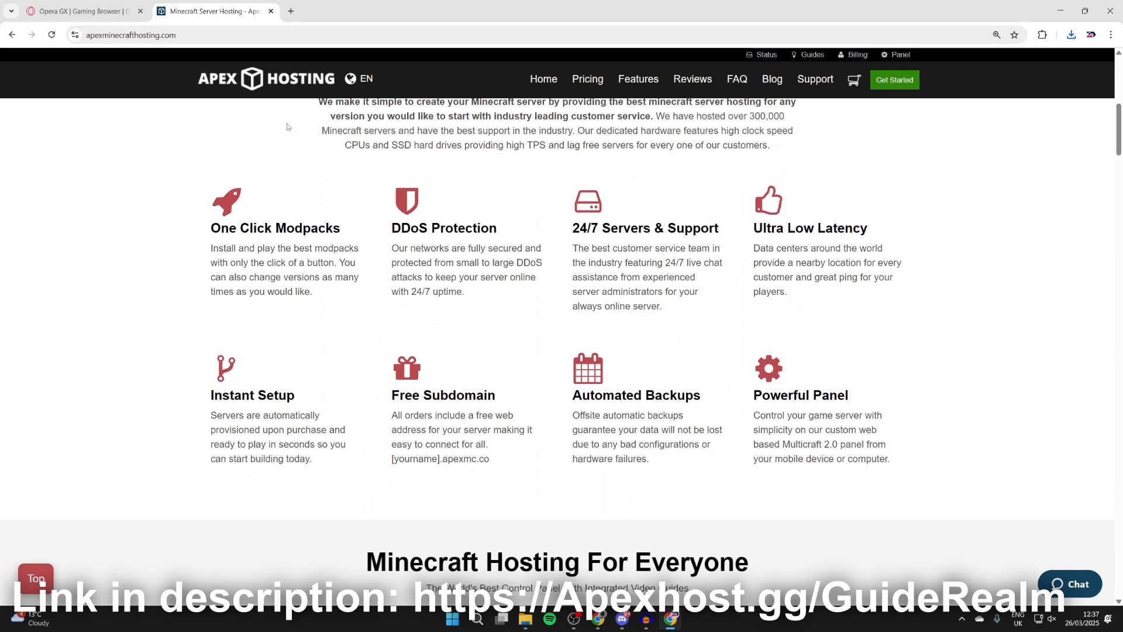
{"action": "mouse_move", "coordinate": [341, 333]}
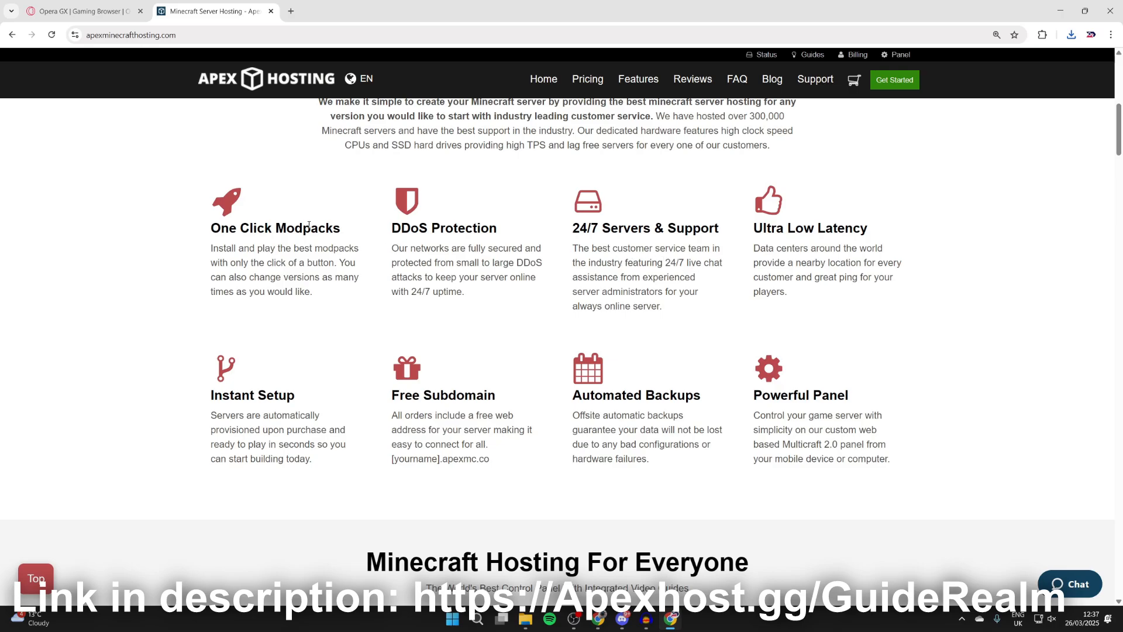
{"action": "scroll", "scroll_direction": "up", "scroll_amount": 3}
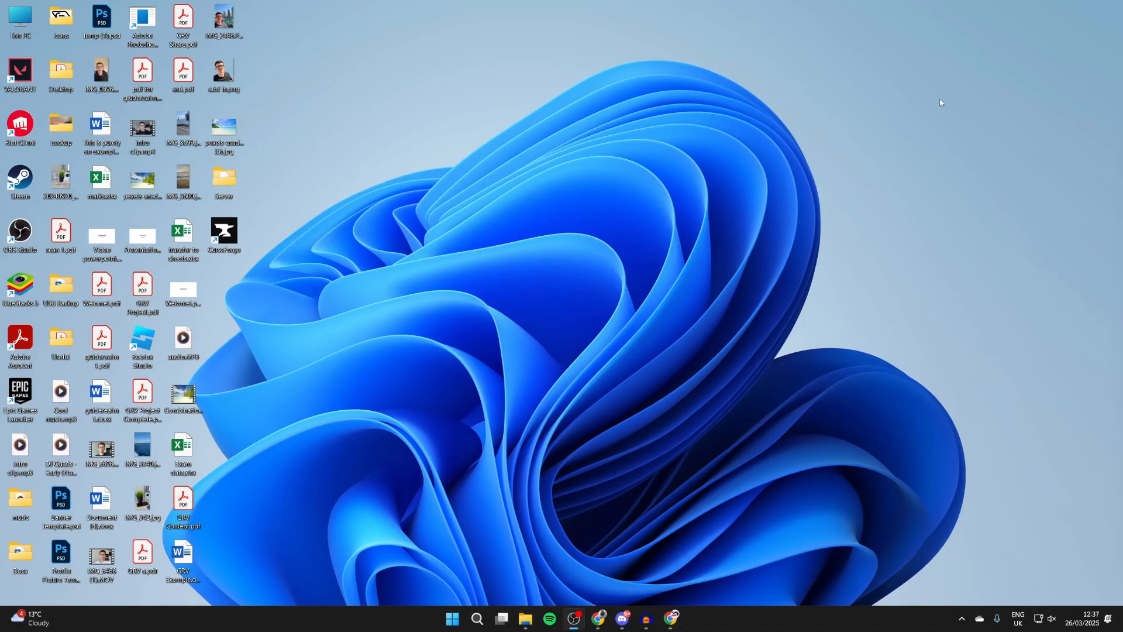
- Open Downloads from File Explorer's taskbar menu and run the OptiFine jar
{"action": "right_click", "coordinate": [526, 618]}
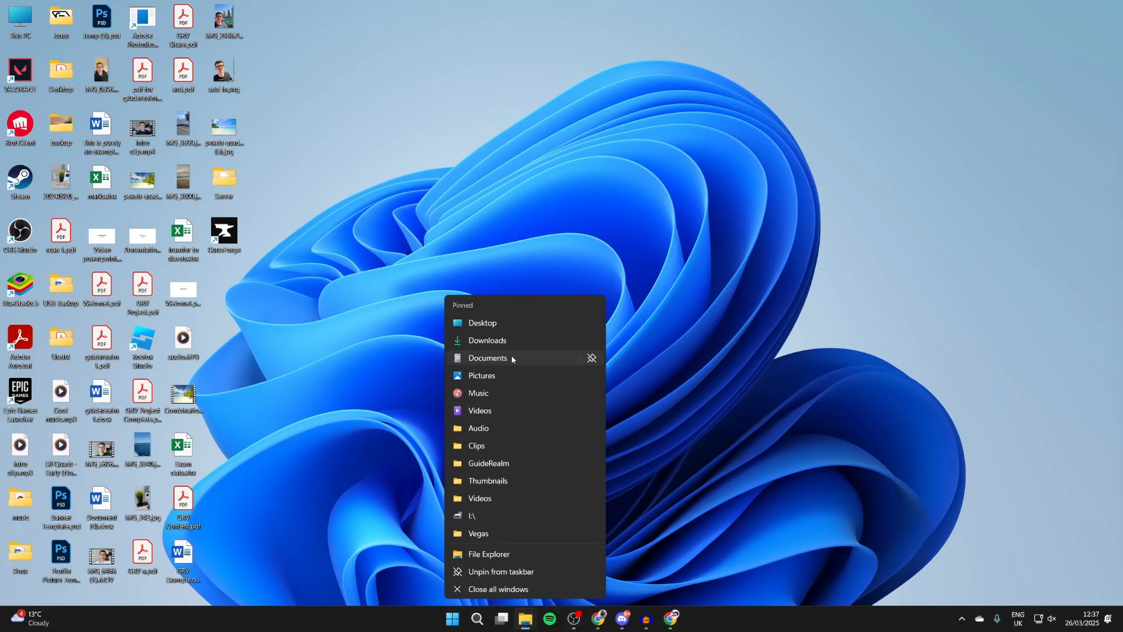
{"action": "left_click", "coordinate": [486, 340]}
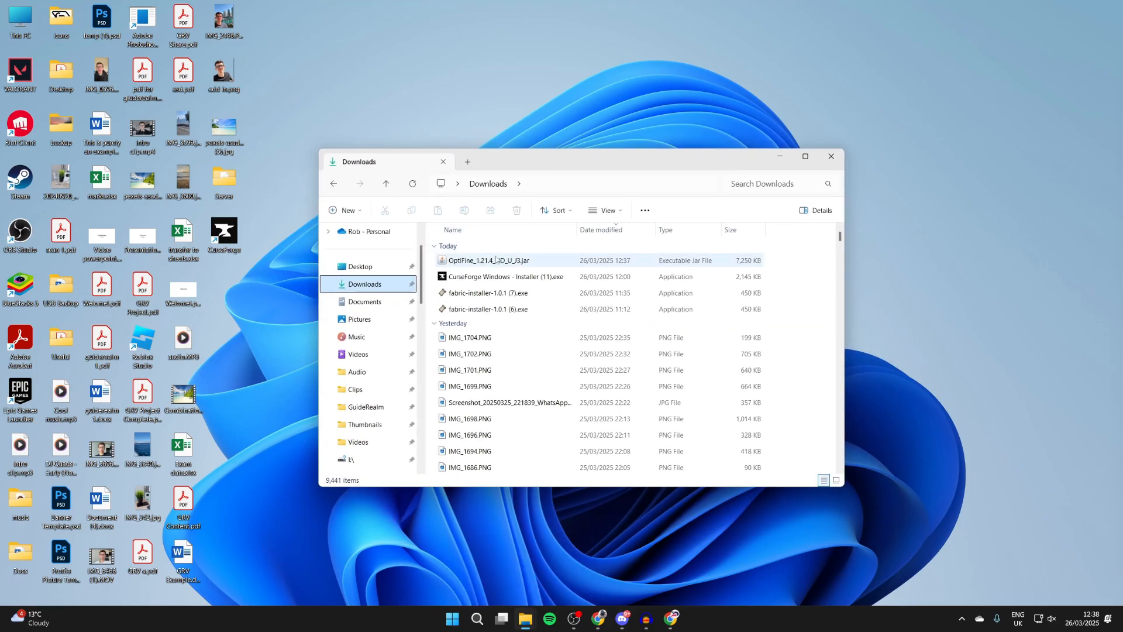
{"action": "double_click", "coordinate": [490, 260]}
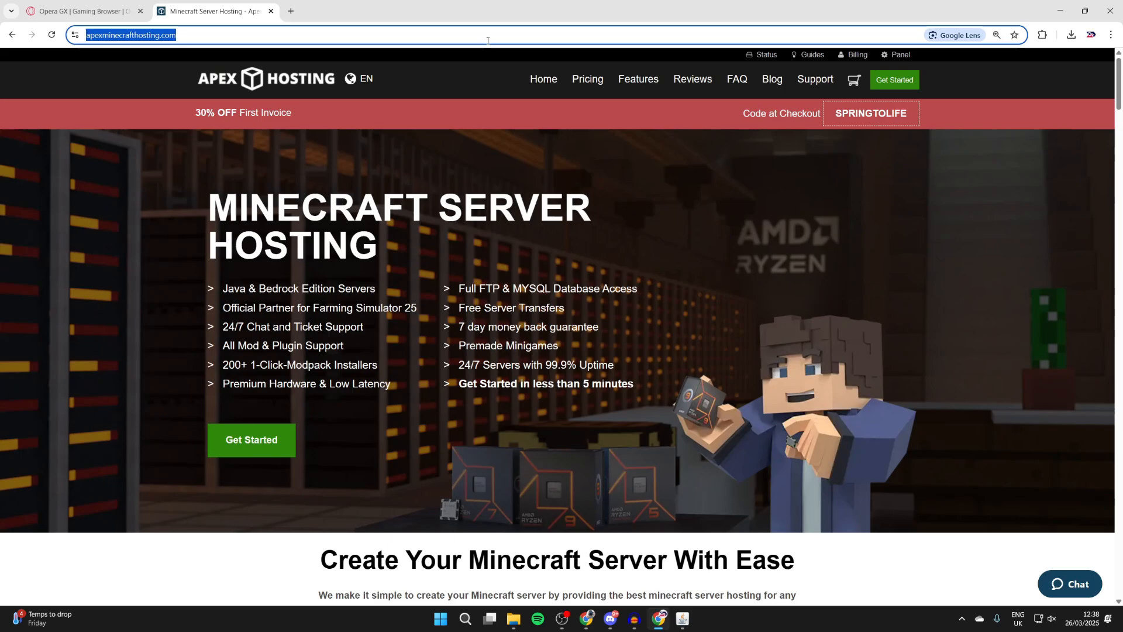
- Go to java.com/en/ and start the Java for Desktops download
{"action": "type", "text": "java.com/en/"}
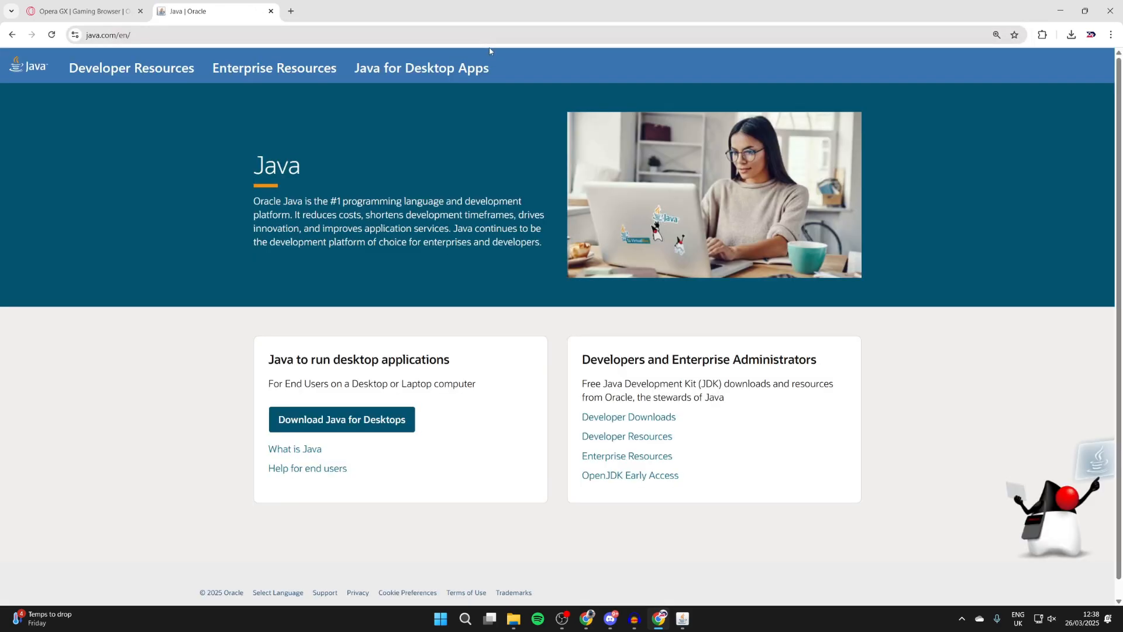
{"action": "left_click", "coordinate": [340, 419]}
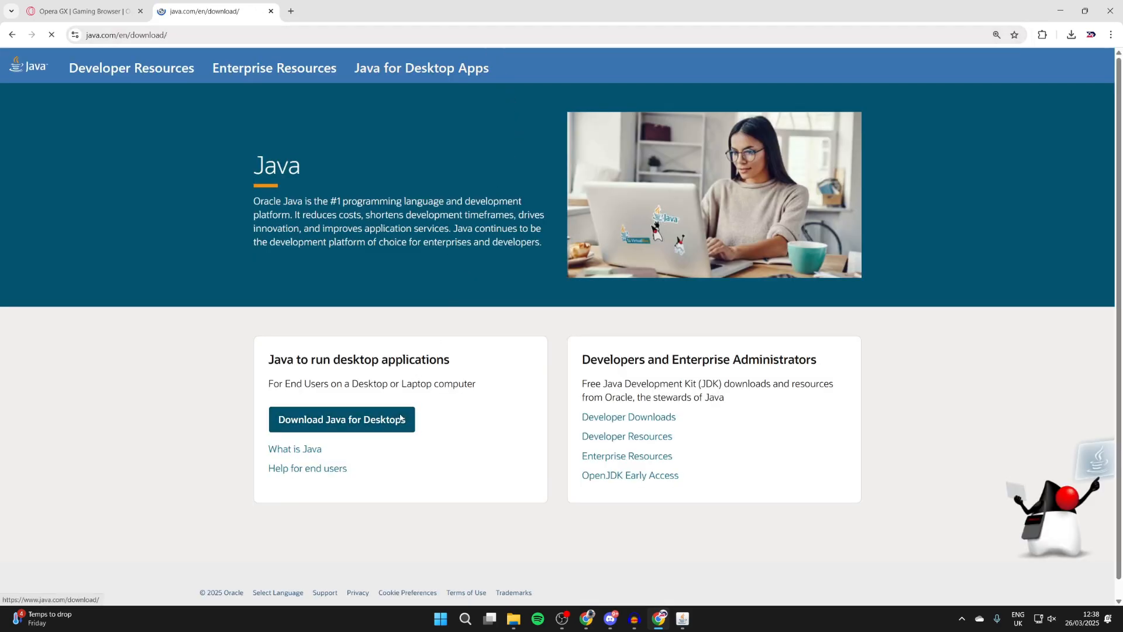
{"action": "left_click", "coordinate": [341, 419]}
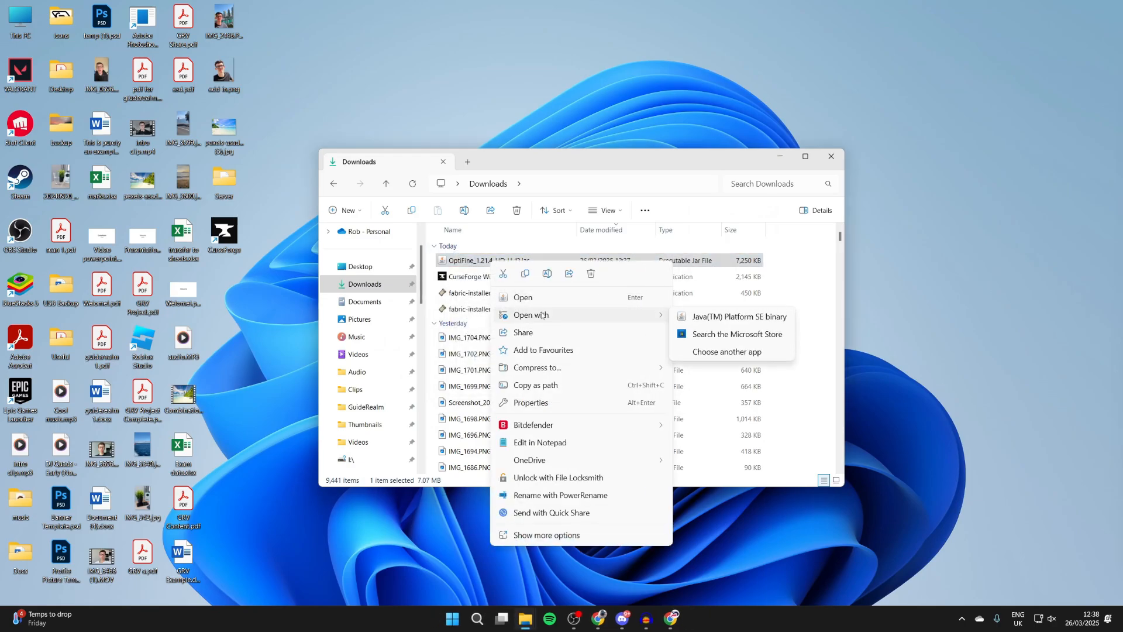
- Always open .jar files with Java(TM) Platform SE binary
{"action": "left_click", "coordinate": [725, 352]}
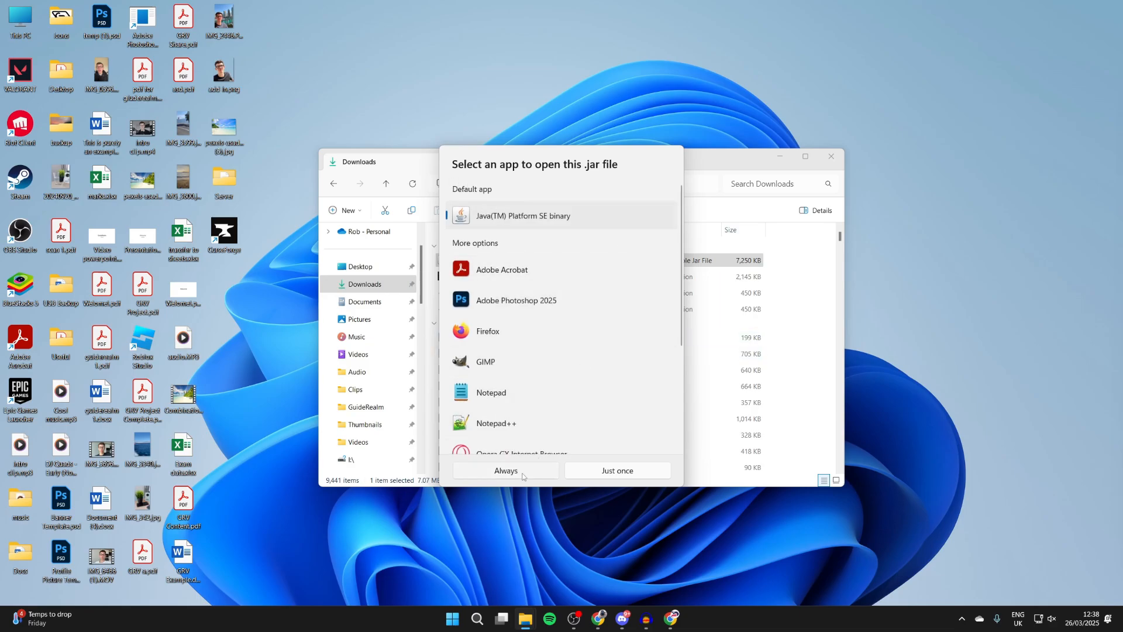
{"action": "left_click", "coordinate": [505, 469]}
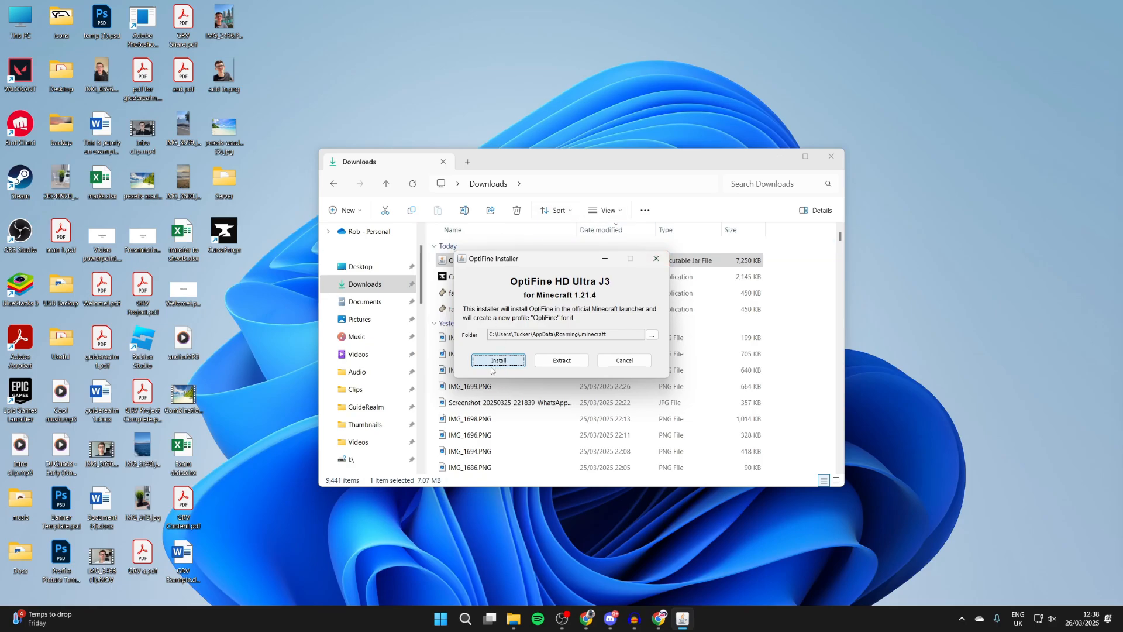
- Install OptiFine HD Ultra J3 for Minecraft 1.21.4 and confirm the success message
{"action": "left_click", "coordinate": [498, 359]}
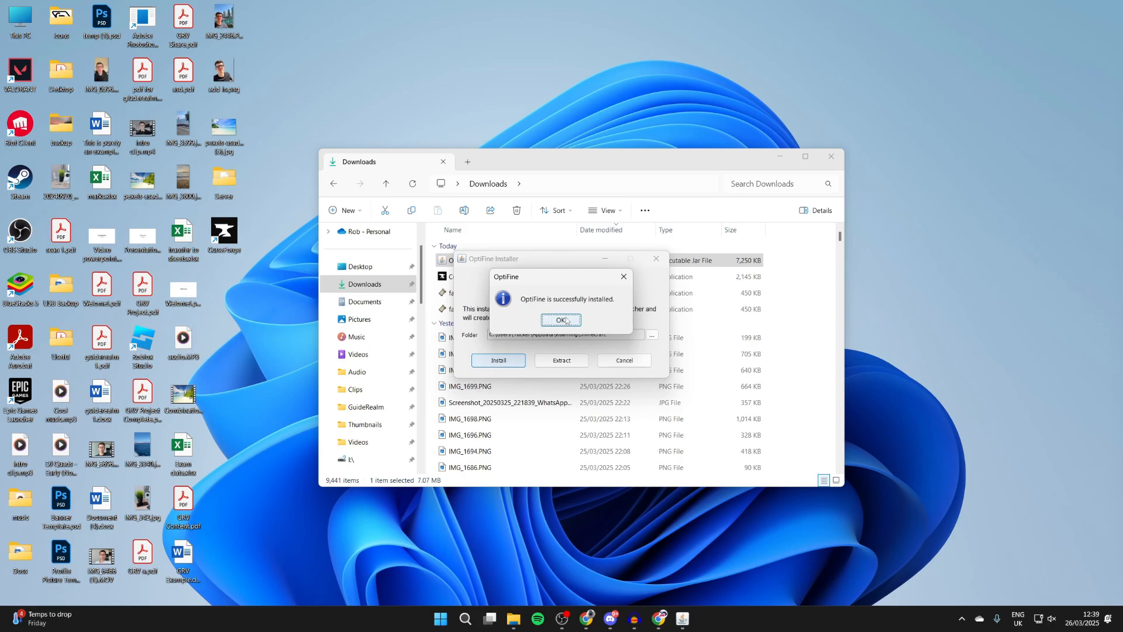
{"action": "left_click", "coordinate": [561, 319]}
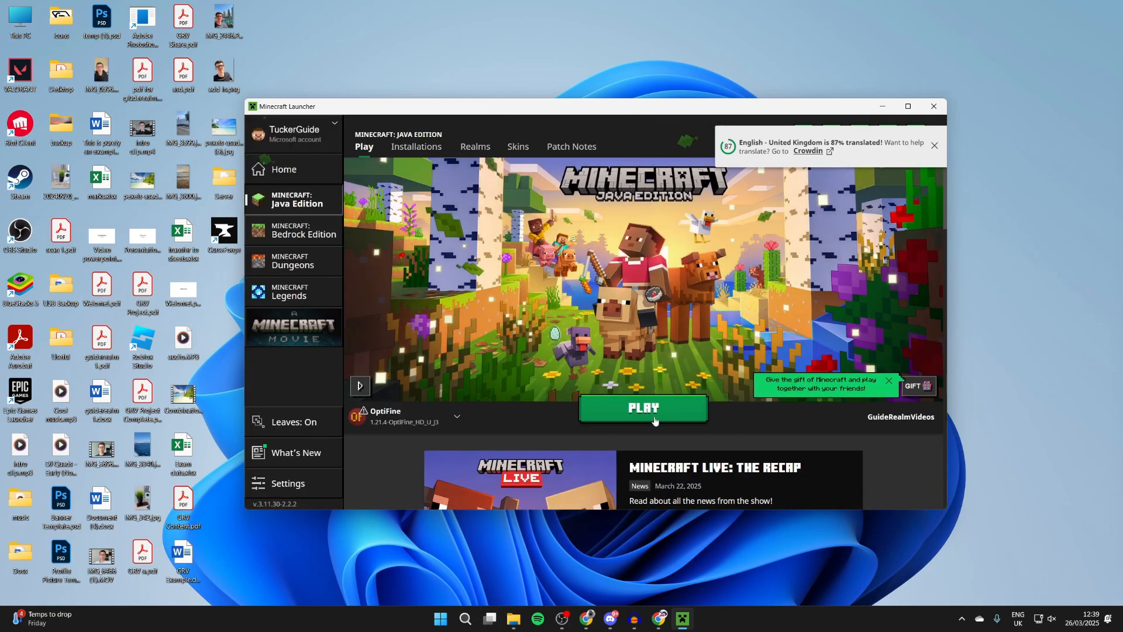
- Select the OptiFine 1.21.4 profile in the launcher and press PLAY
{"action": "left_click", "coordinate": [456, 416]}
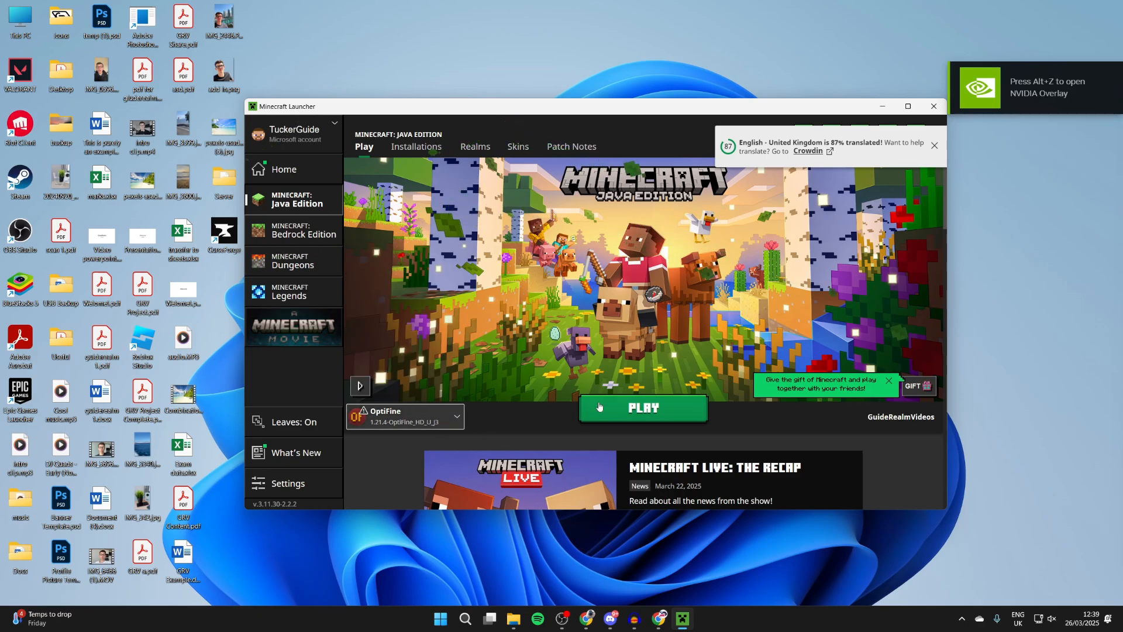
{"action": "left_click", "coordinate": [641, 408]}
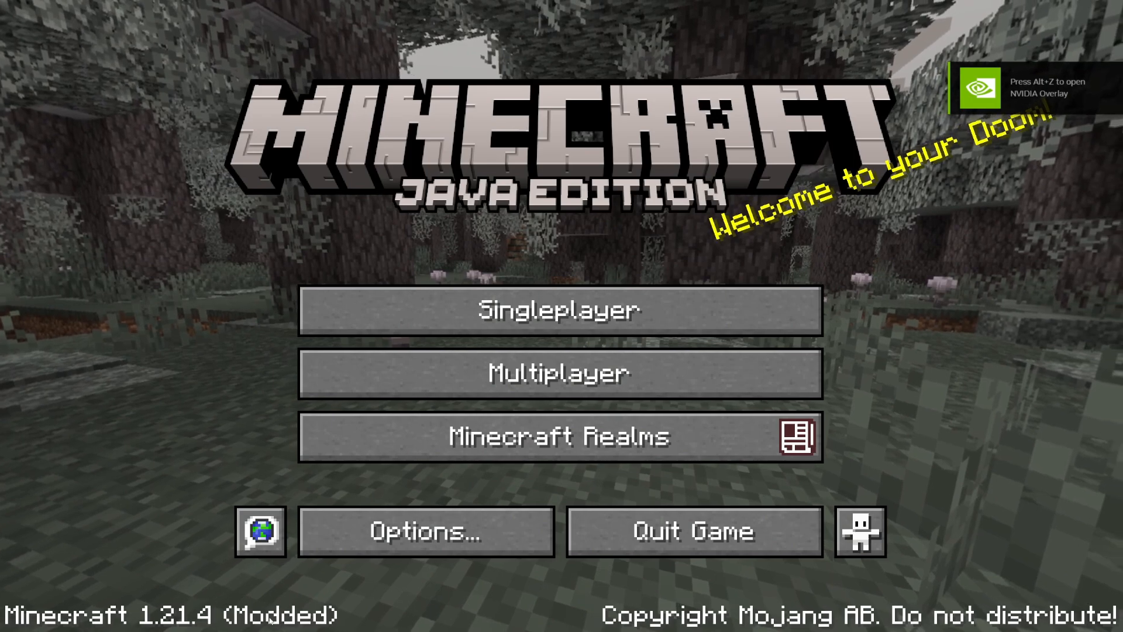
- Go to Options, then Video Settings, and click one of the OptiFine options
{"action": "left_click", "coordinate": [424, 530]}
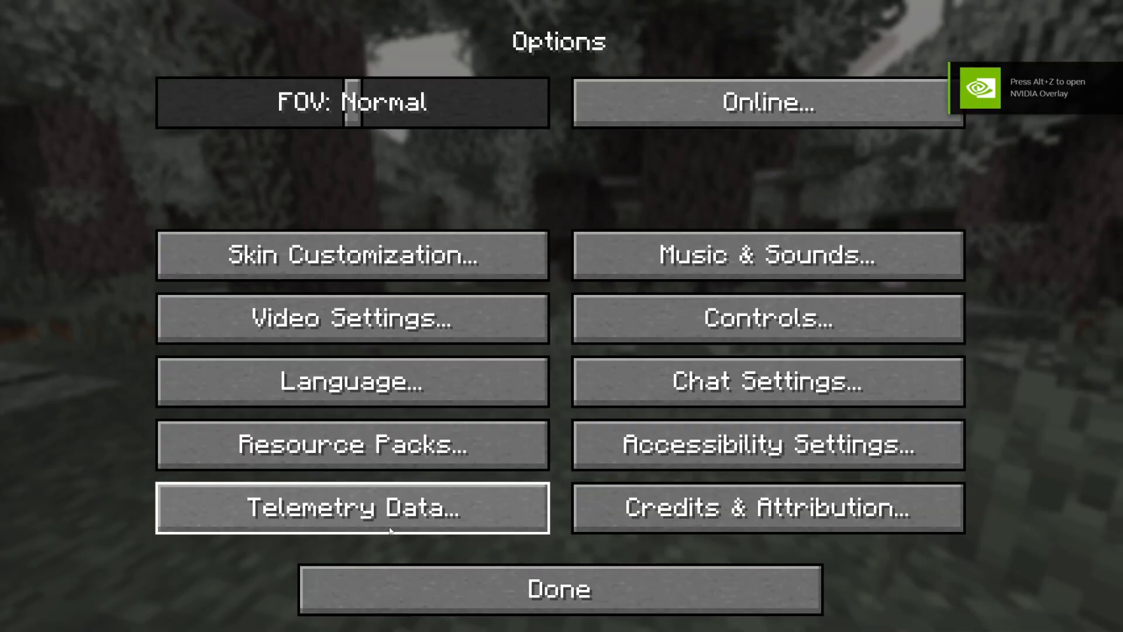
{"action": "left_click", "coordinate": [350, 319]}
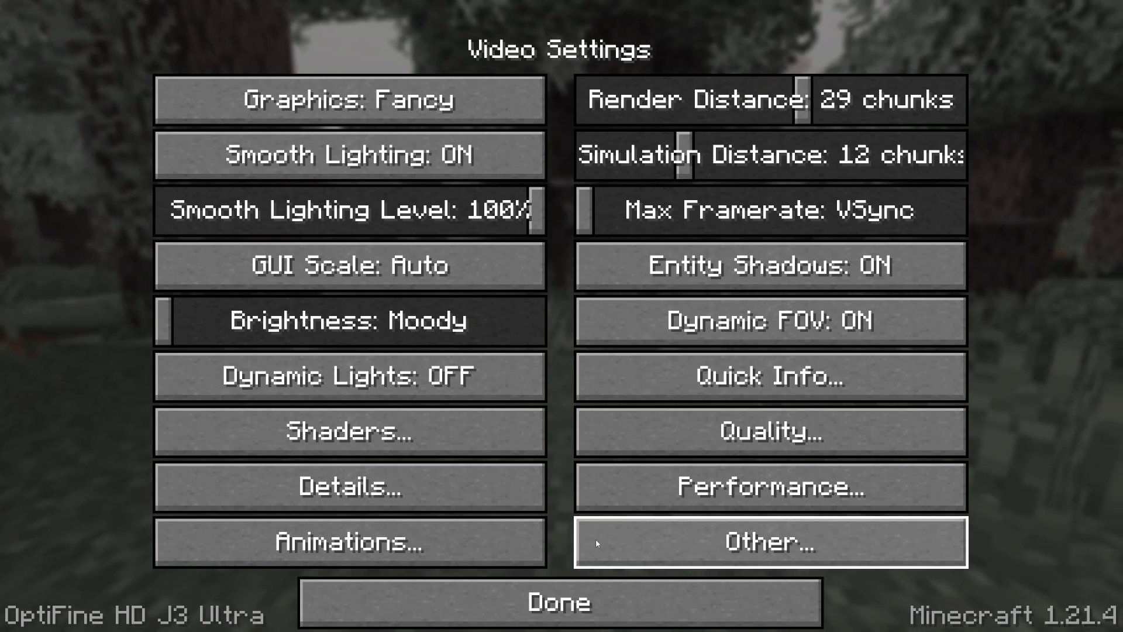
{"action": "mouse_move", "coordinate": [350, 543]}
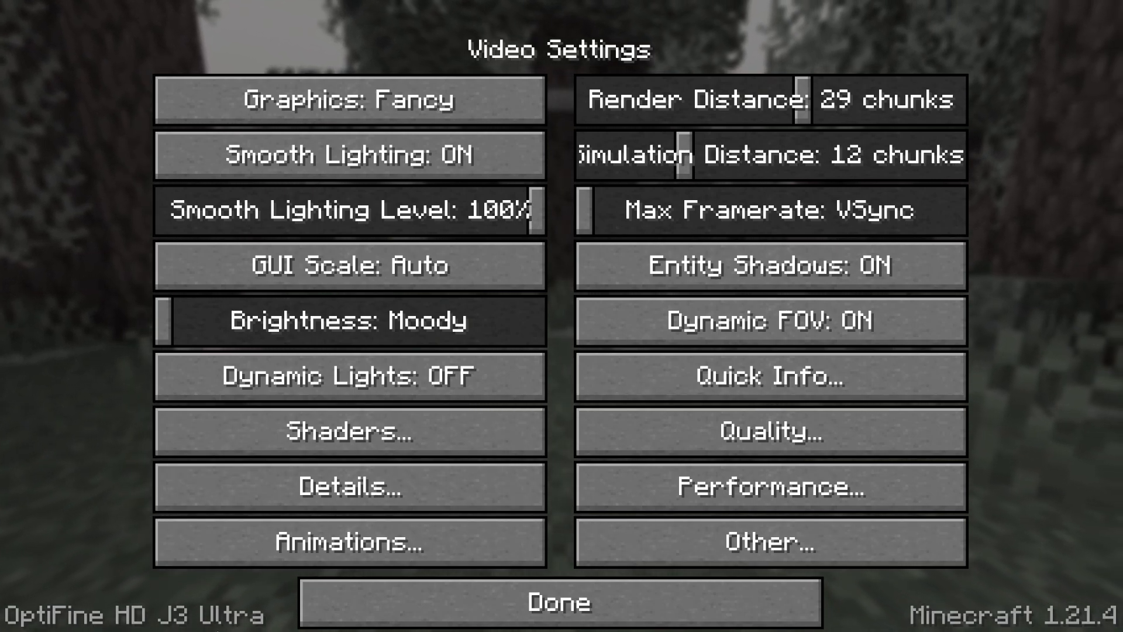
{"action": "left_click", "coordinate": [558, 602]}
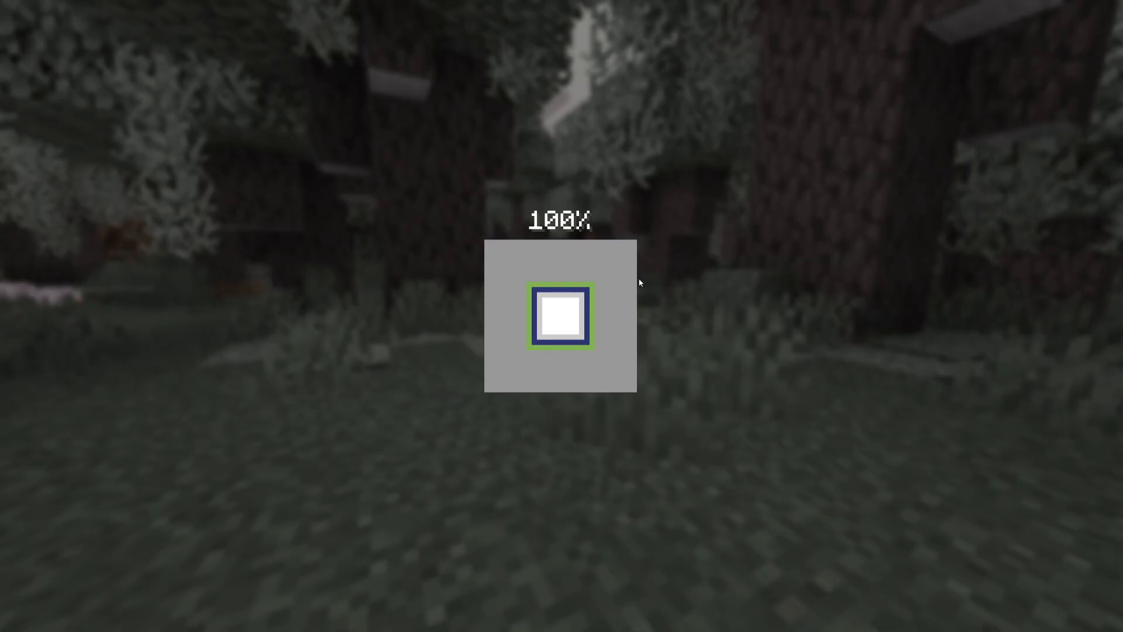